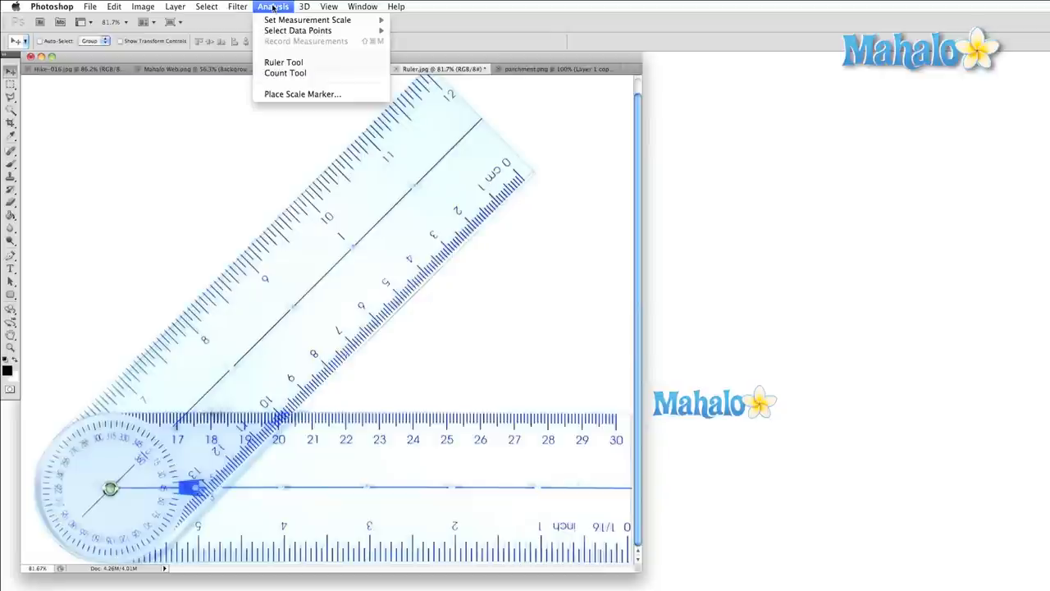
{"action": "mouse_move", "coordinate": [313, 20]}
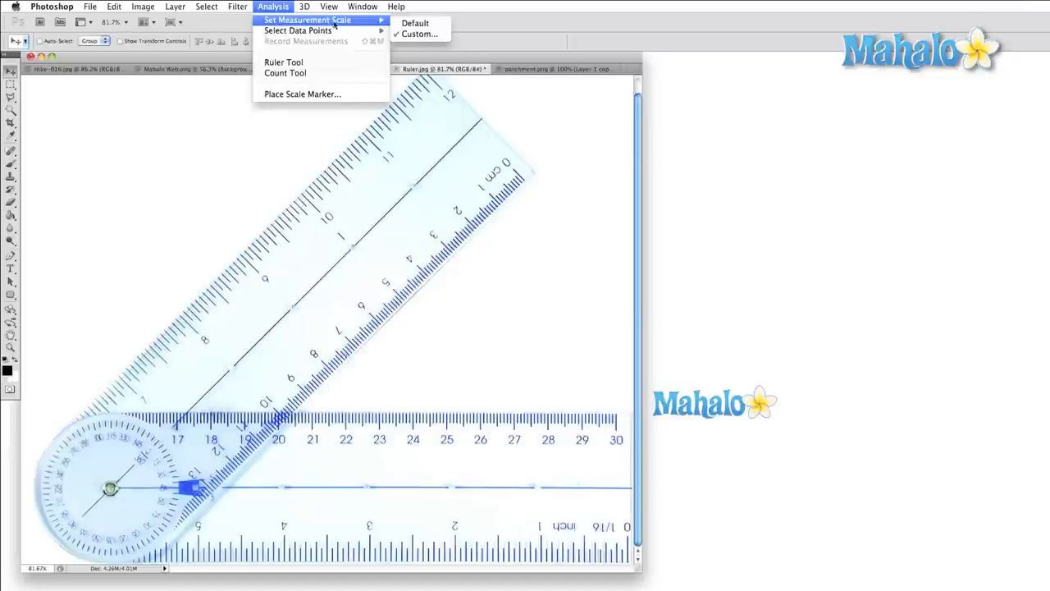
{"action": "mouse_move", "coordinate": [425, 33]}
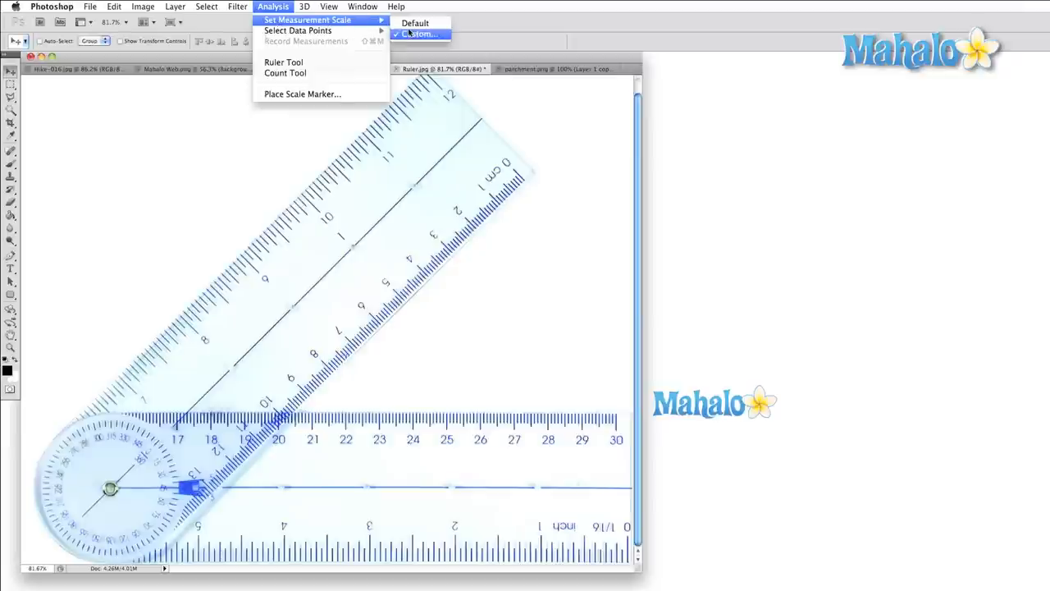
{"action": "mouse_move", "coordinate": [419, 22]}
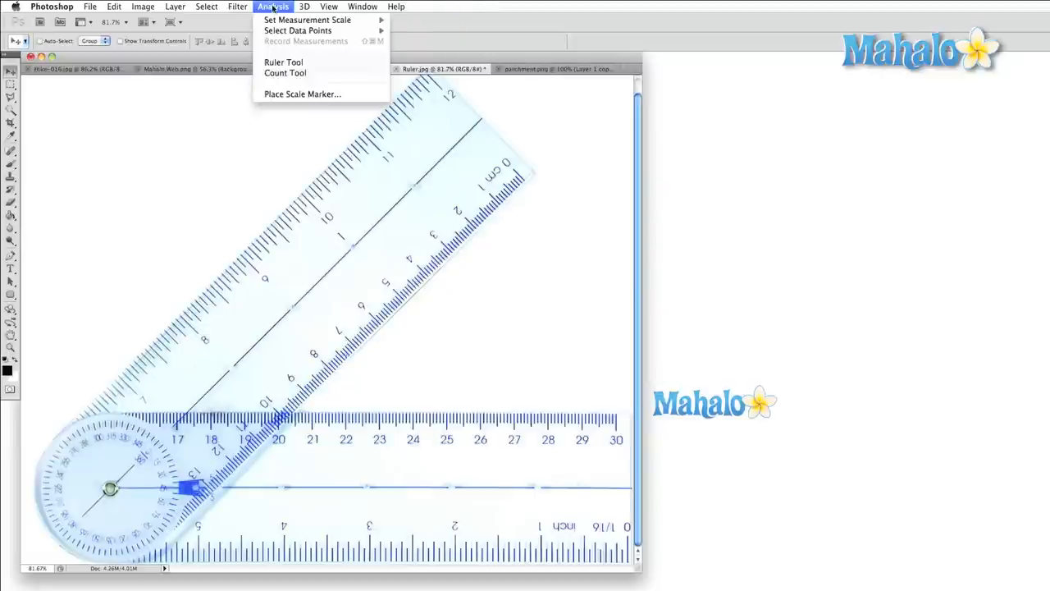
{"action": "mouse_move", "coordinate": [307, 20]}
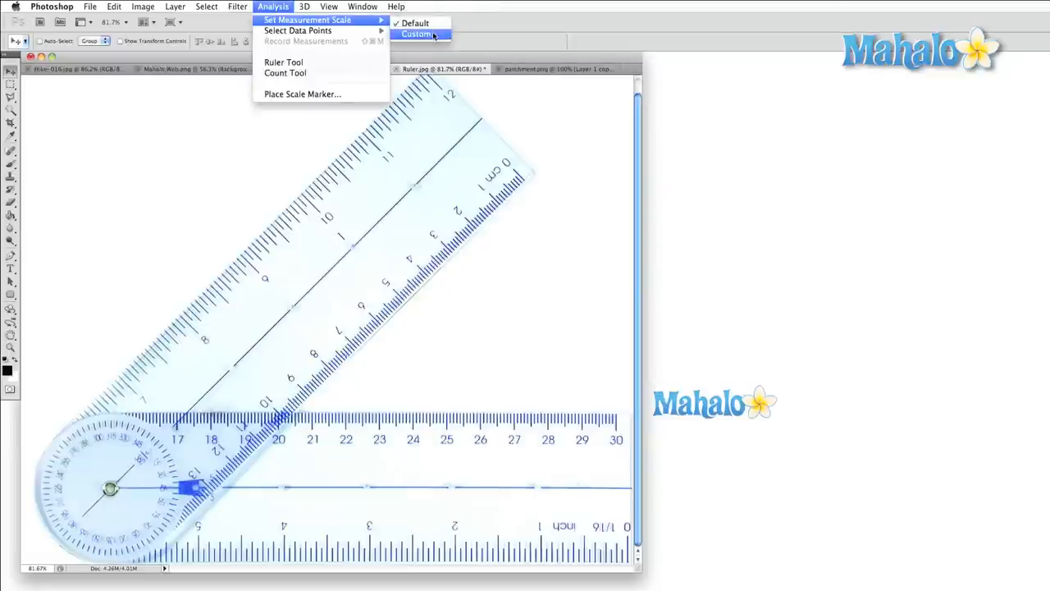
Open the Custom option under Analysis > Set Measurement Scale
{"action": "left_click", "coordinate": [418, 32]}
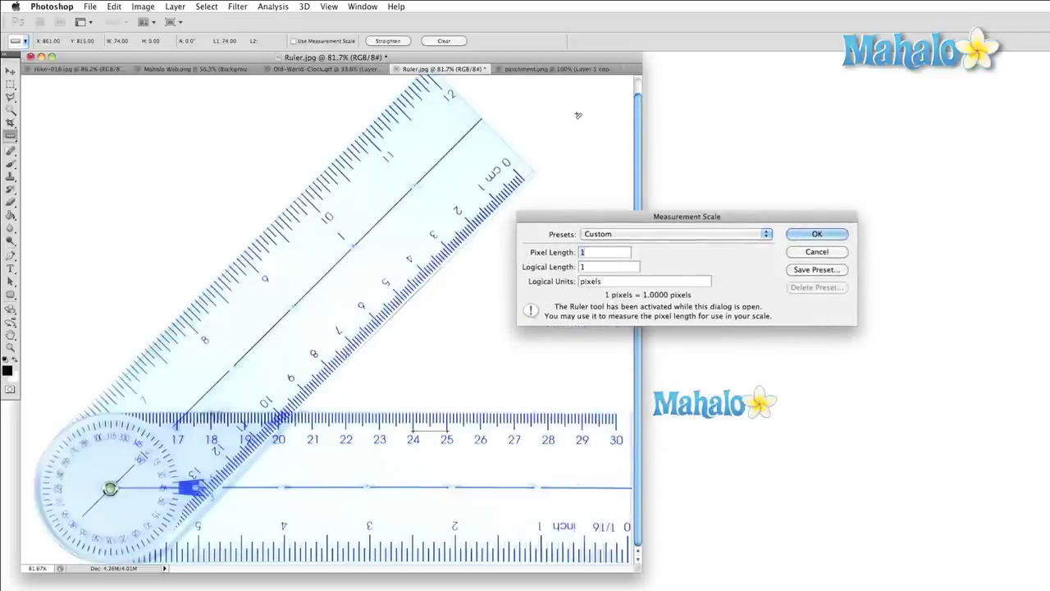
Apply a custom measurement scale with a 74-pixel length
{"action": "type", "text": "74"}
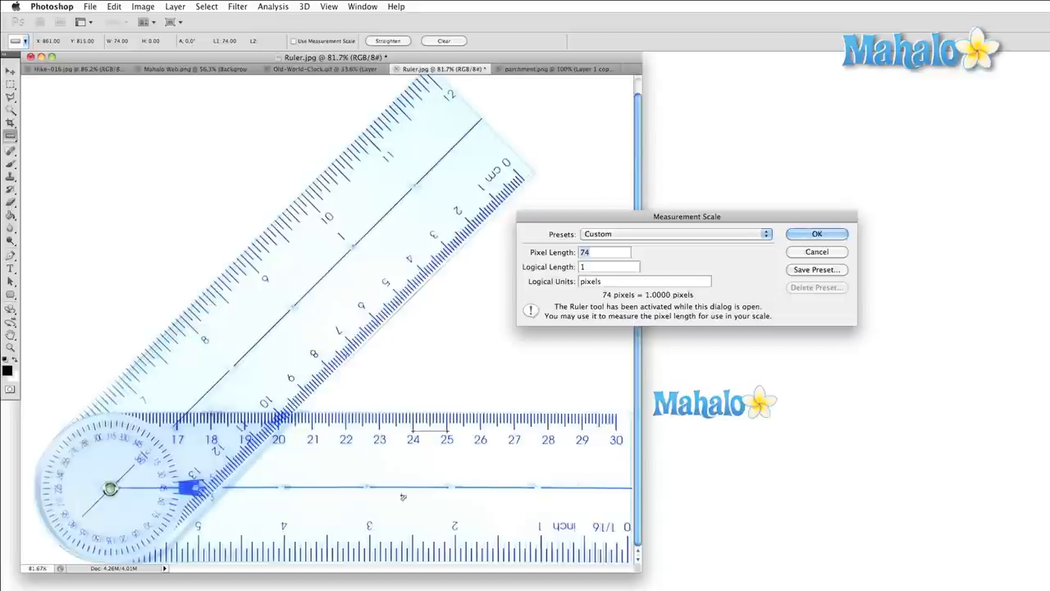
{"action": "mouse_move", "coordinate": [414, 452]}
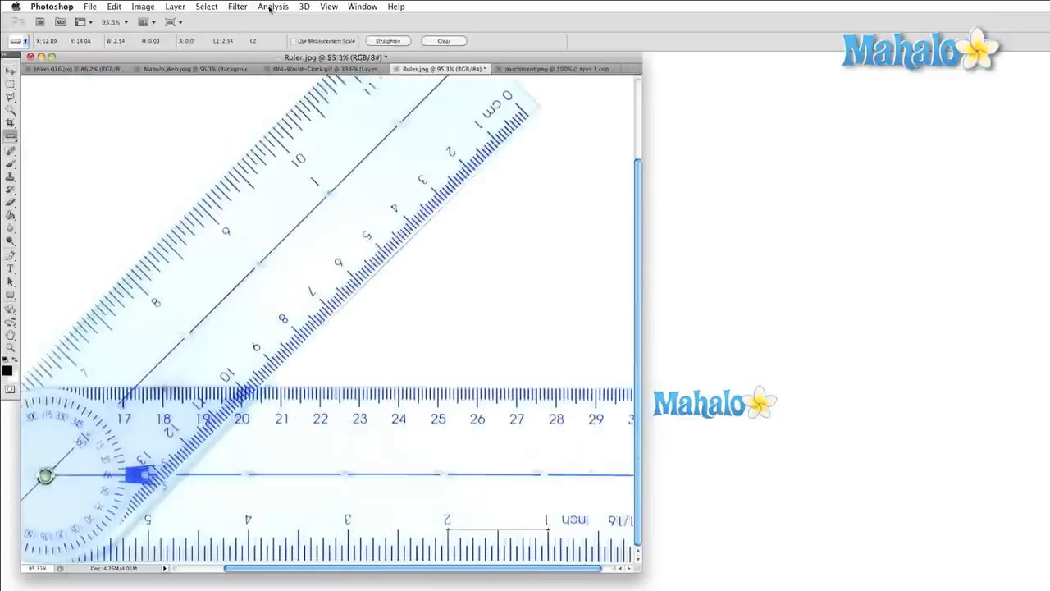
{"action": "left_click", "coordinate": [273, 6]}
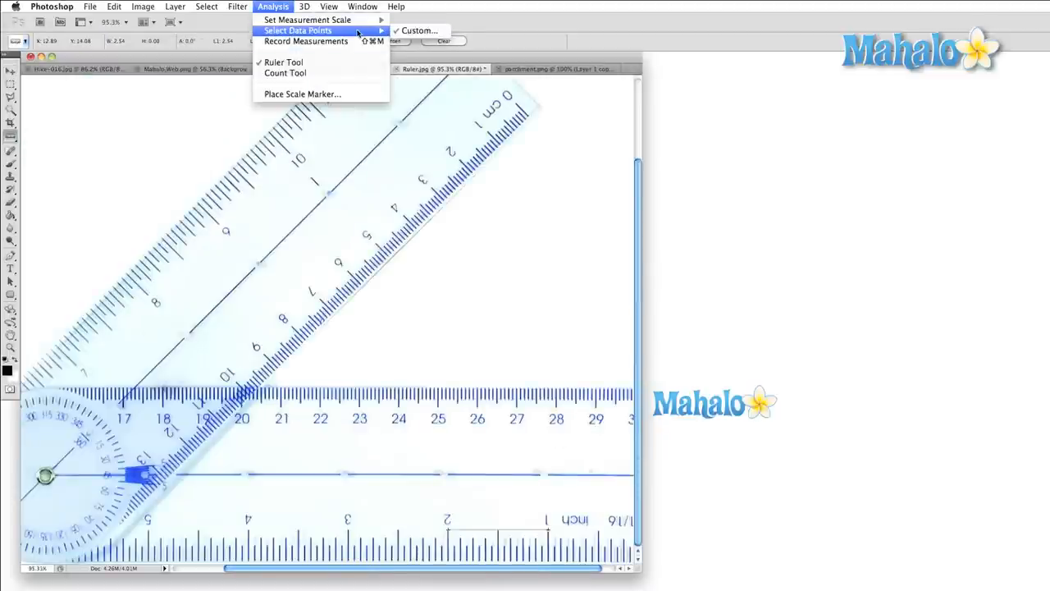
Review the full list of checked custom data points and confirm them
{"action": "left_click", "coordinate": [425, 30]}
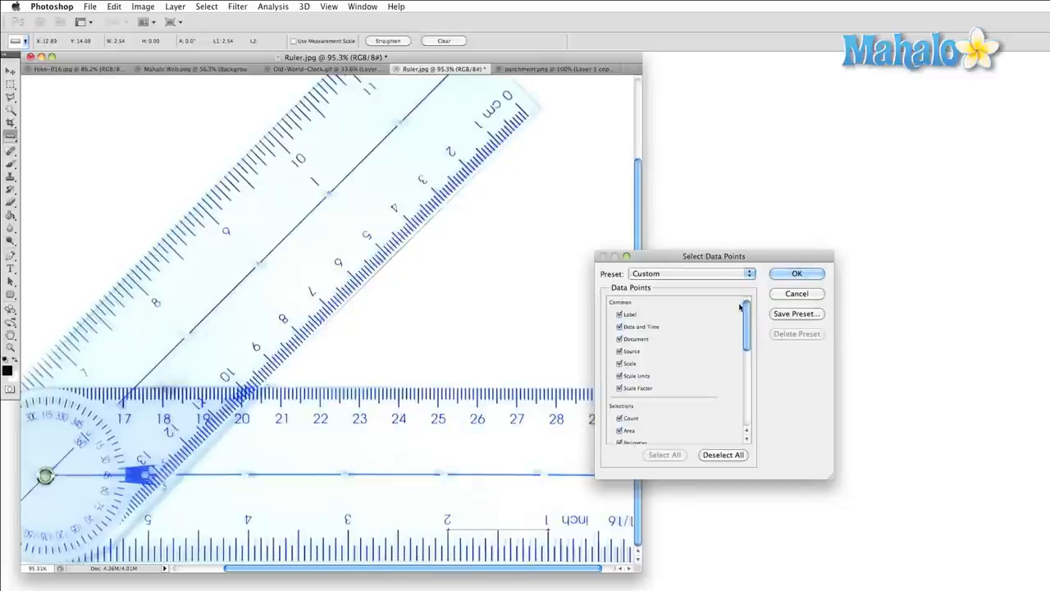
{"action": "scroll", "scroll_direction": "down", "scroll_amount": 3}
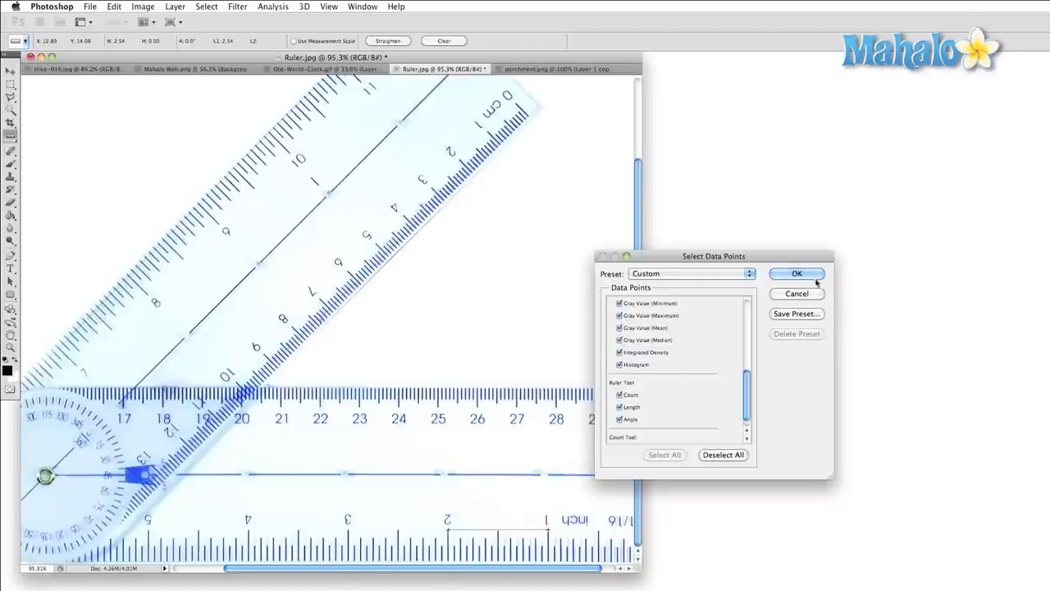
{"action": "left_click", "coordinate": [796, 273]}
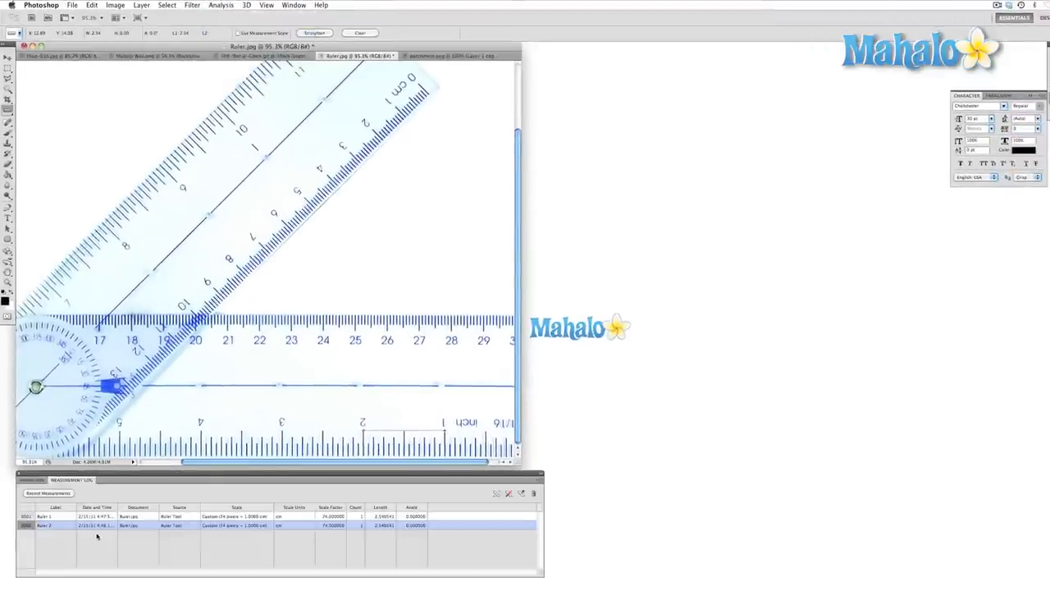
{"action": "mouse_move", "coordinate": [287, 289]}
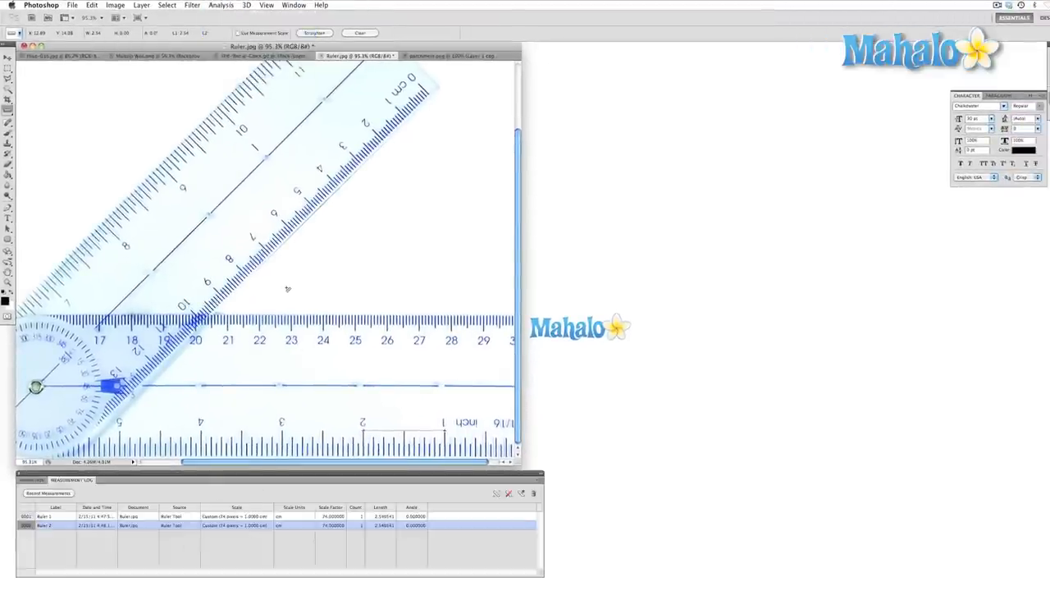
Measure a new diagonal distance across the blank area with the Ruler tool
{"action": "left_click_drag", "start_coordinate": [285, 288], "coordinate": [400, 179]}
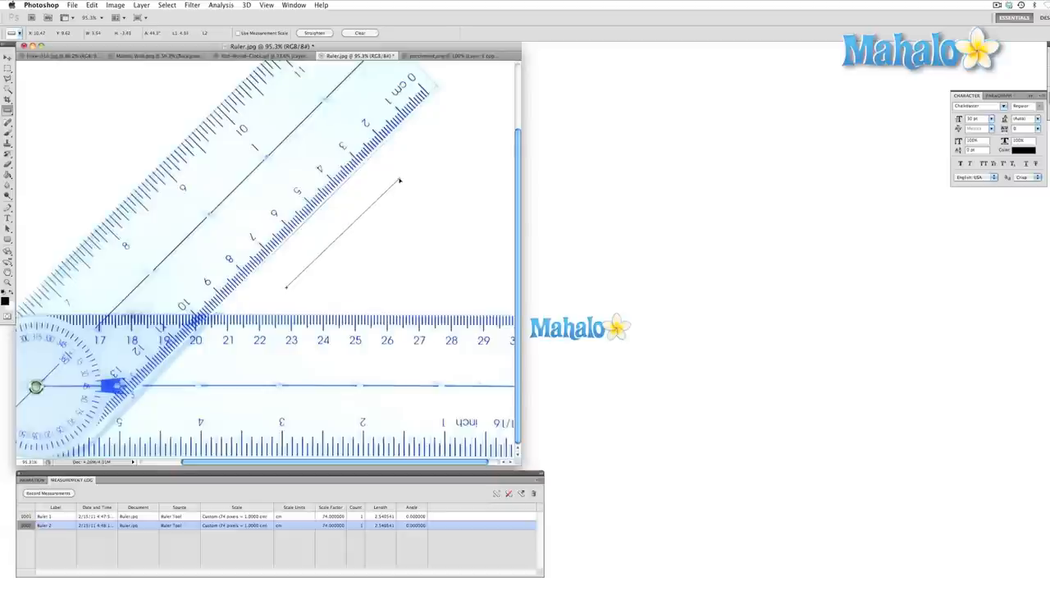
{"action": "left_click", "coordinate": [218, 5]}
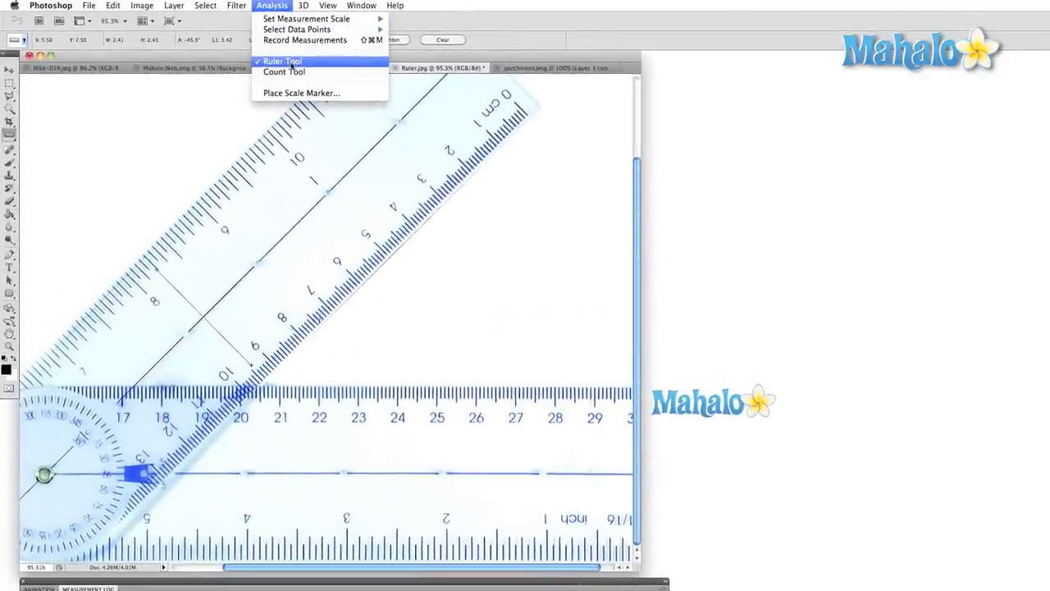
{"action": "mouse_move", "coordinate": [289, 73]}
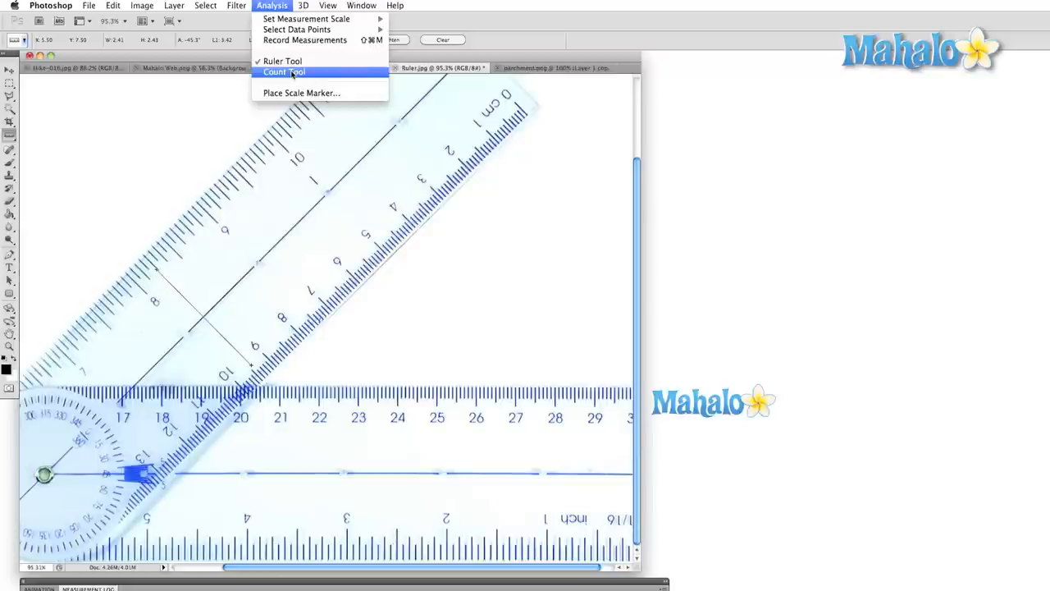
{"action": "mouse_move", "coordinate": [293, 81]}
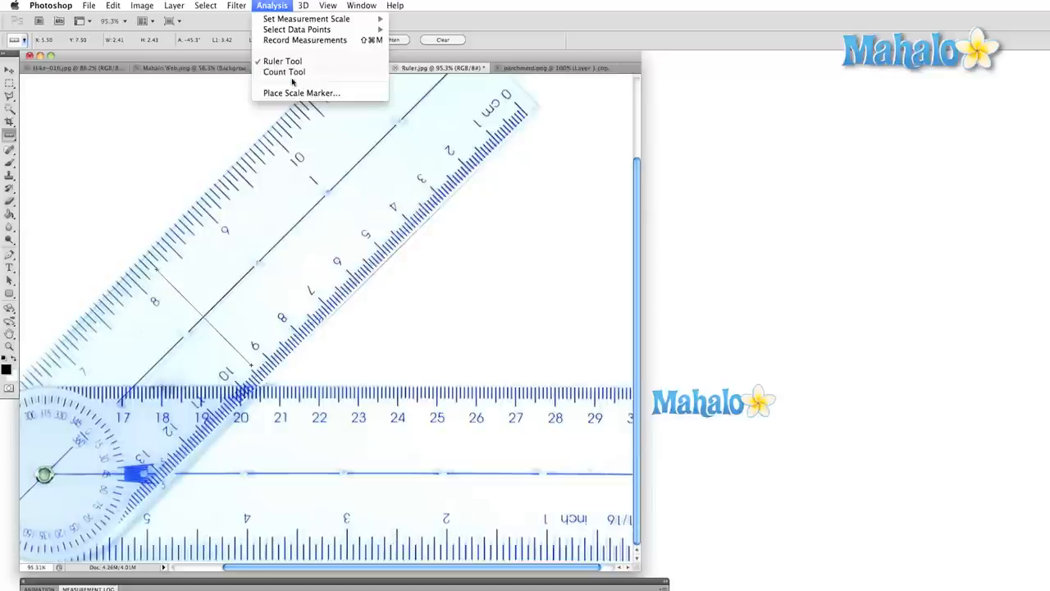
{"action": "mouse_move", "coordinate": [312, 93]}
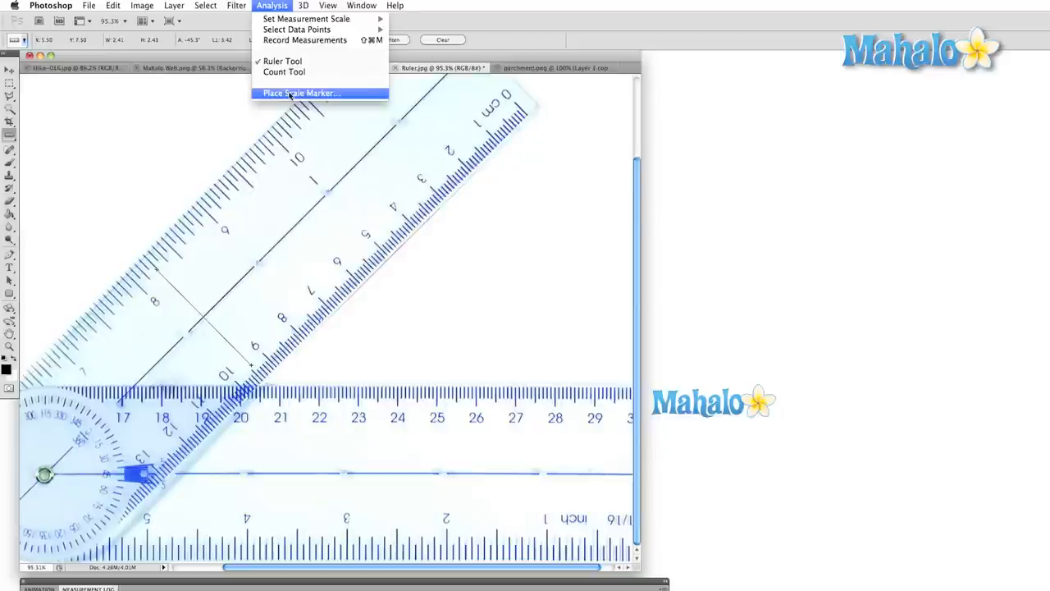
Place a 1 cm scale marker with black text at the bottom
{"action": "left_click", "coordinate": [314, 93]}
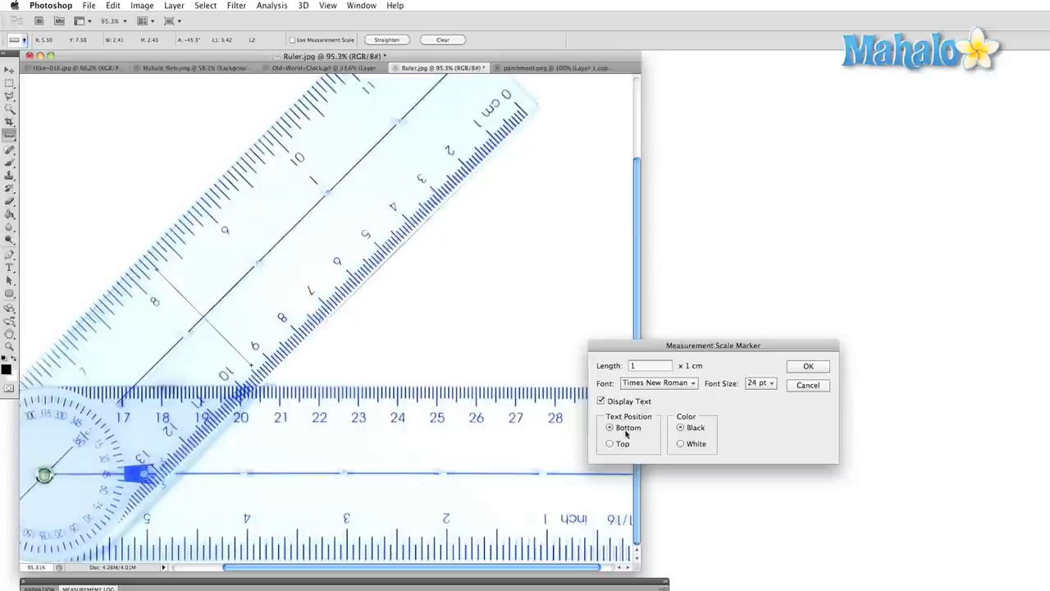
{"action": "left_click", "coordinate": [807, 366]}
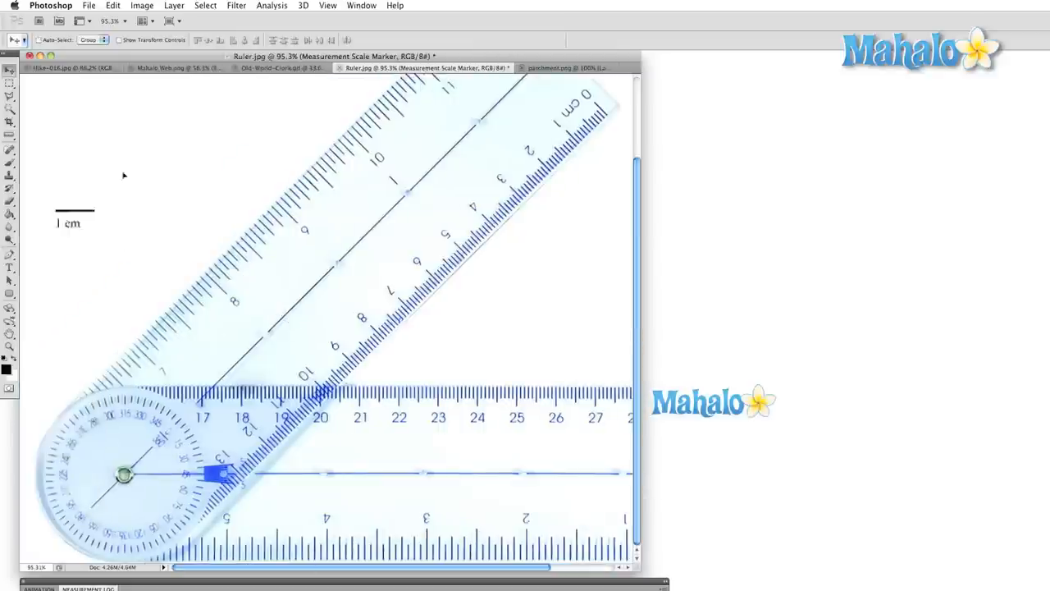